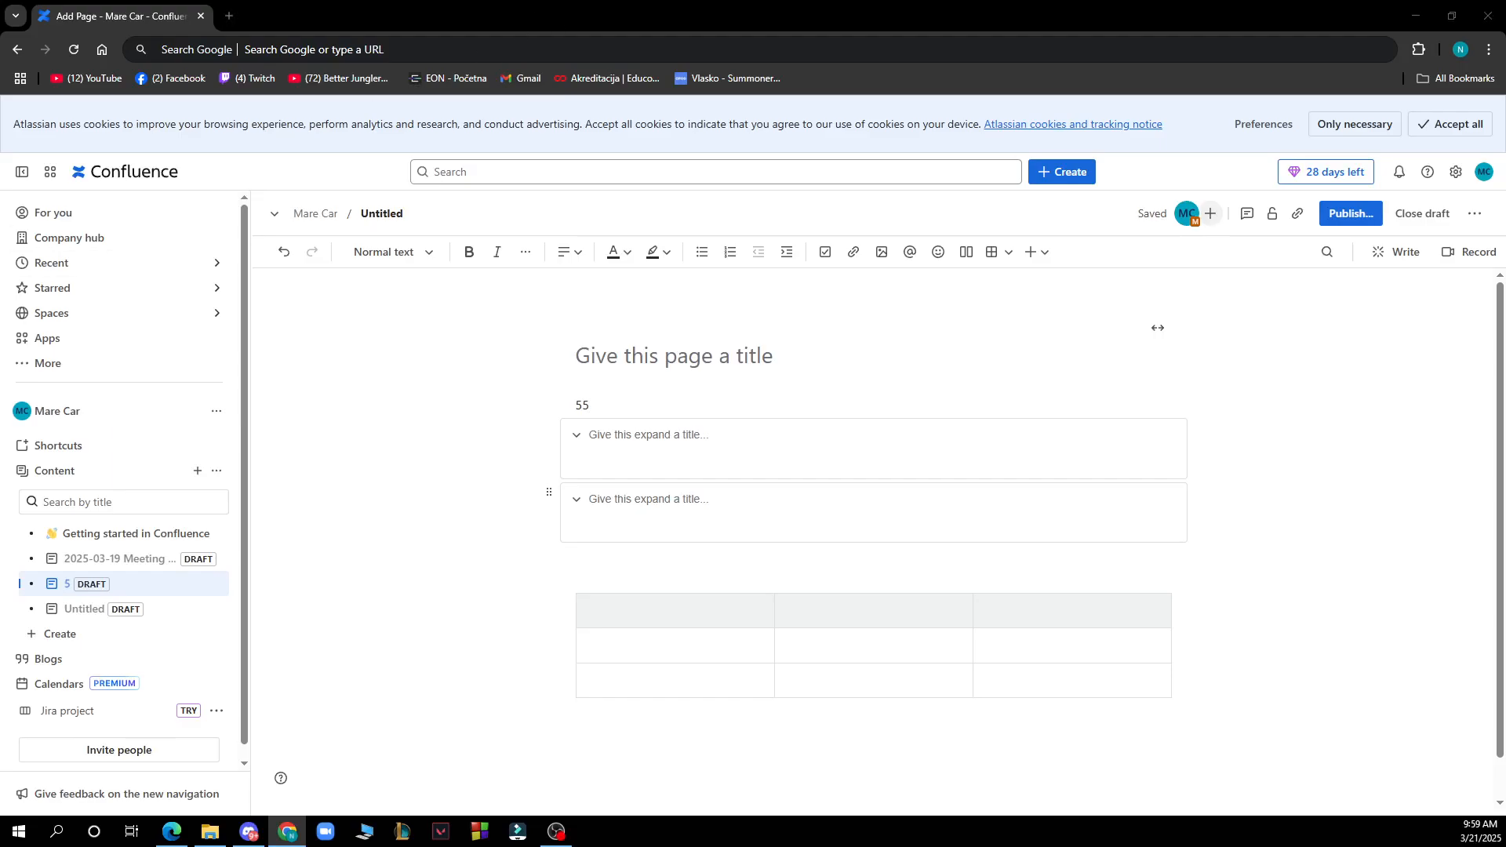
- Place the caret at the end of the '55' line beneath the page title
{"action": "left_click", "coordinate": [583, 404]}
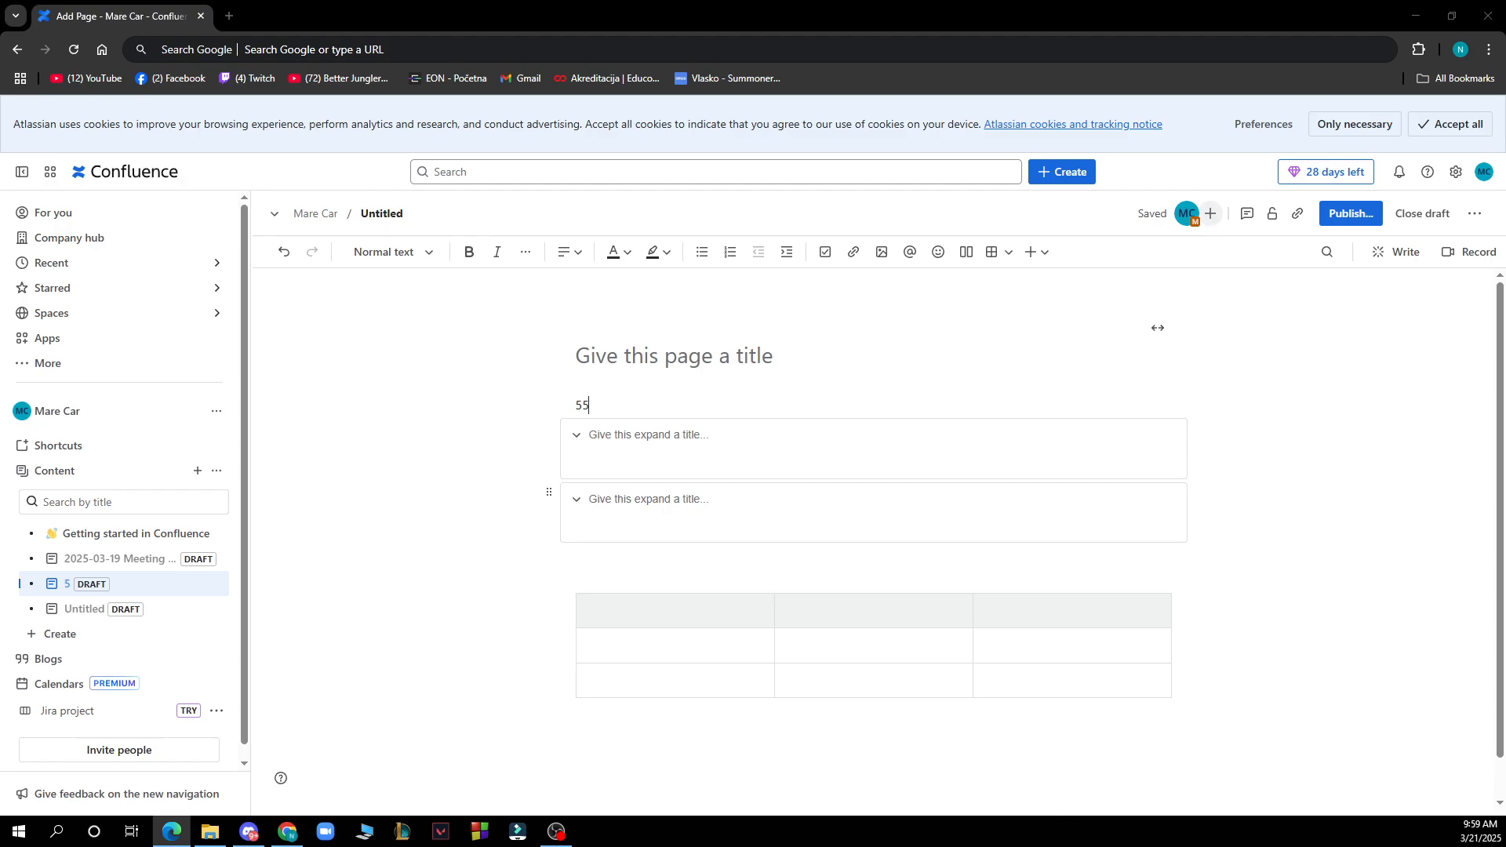
{"action": "mouse_move", "coordinate": [449, 356]}
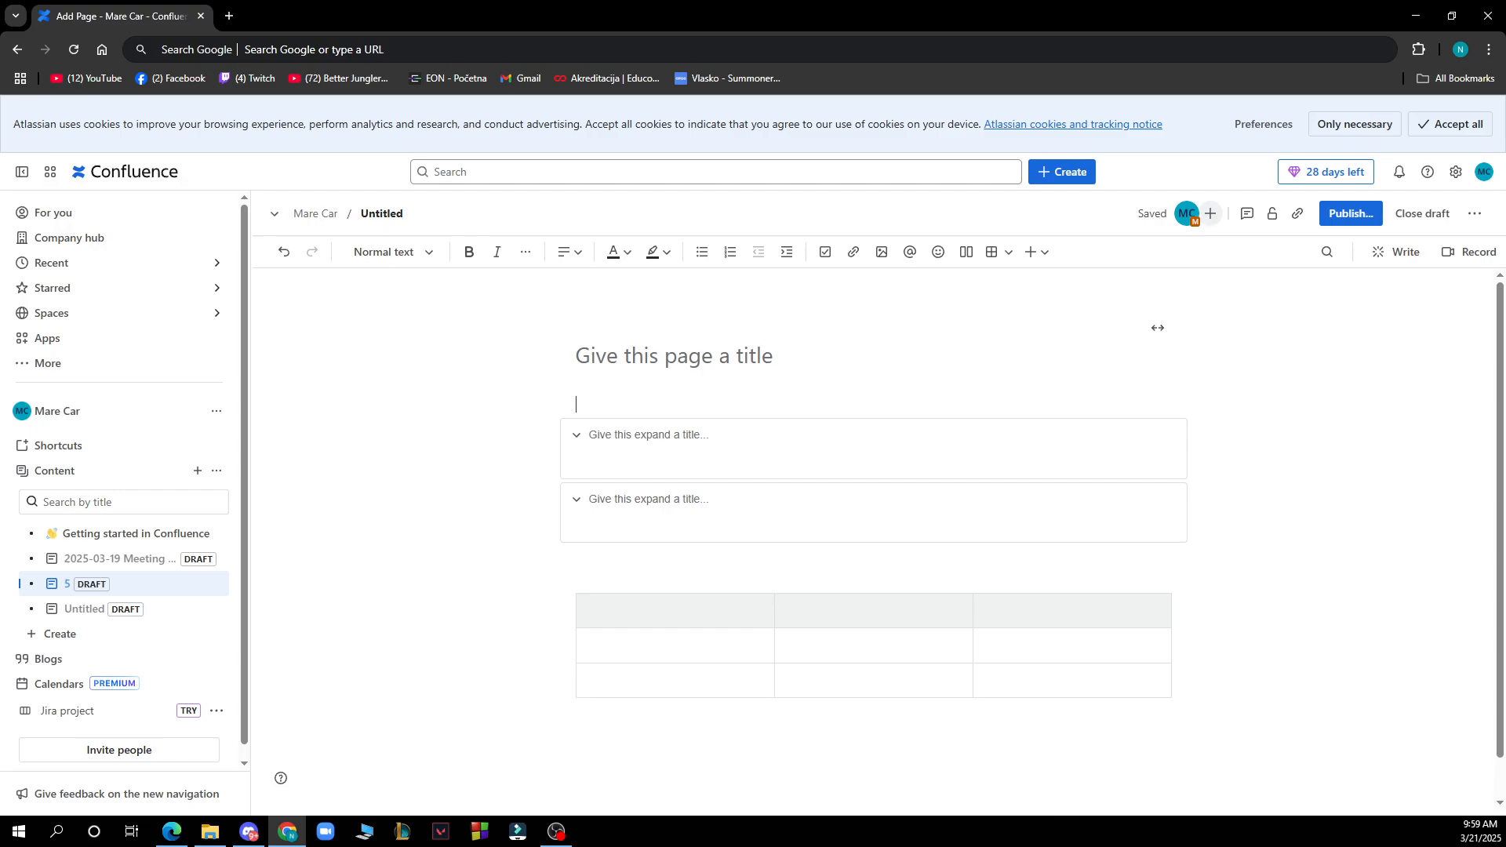
- Type 'Hahahahahhaah' on the empty first line of the draft
{"action": "type", "text": "Hahahahahhaah"}
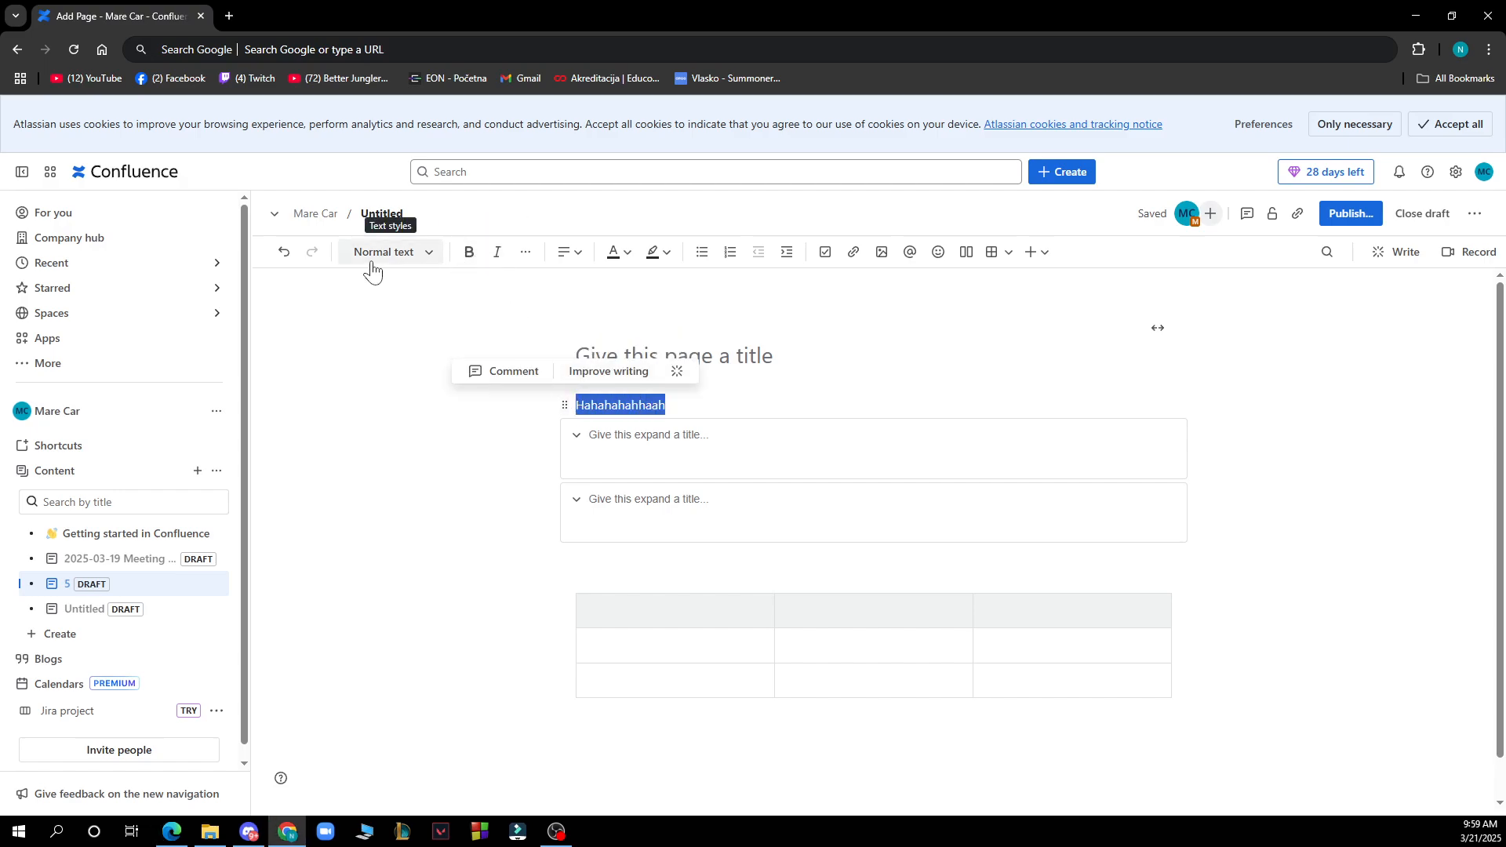
- Apply the Heading 2 text style to the 'Hahahahahhaah' line
{"action": "left_click", "coordinate": [389, 252]}
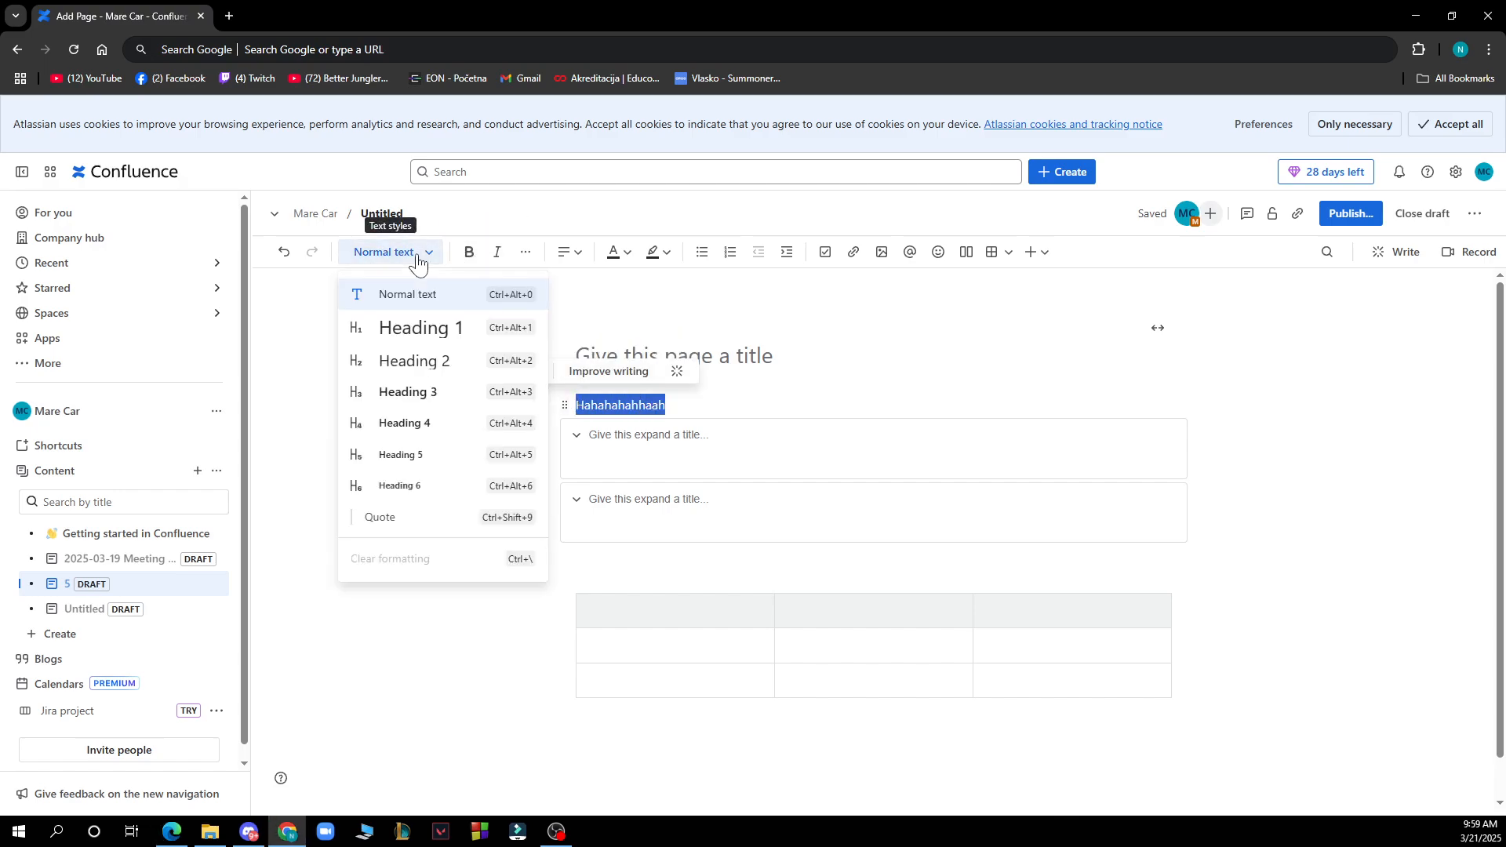
{"action": "mouse_move", "coordinate": [404, 462]}
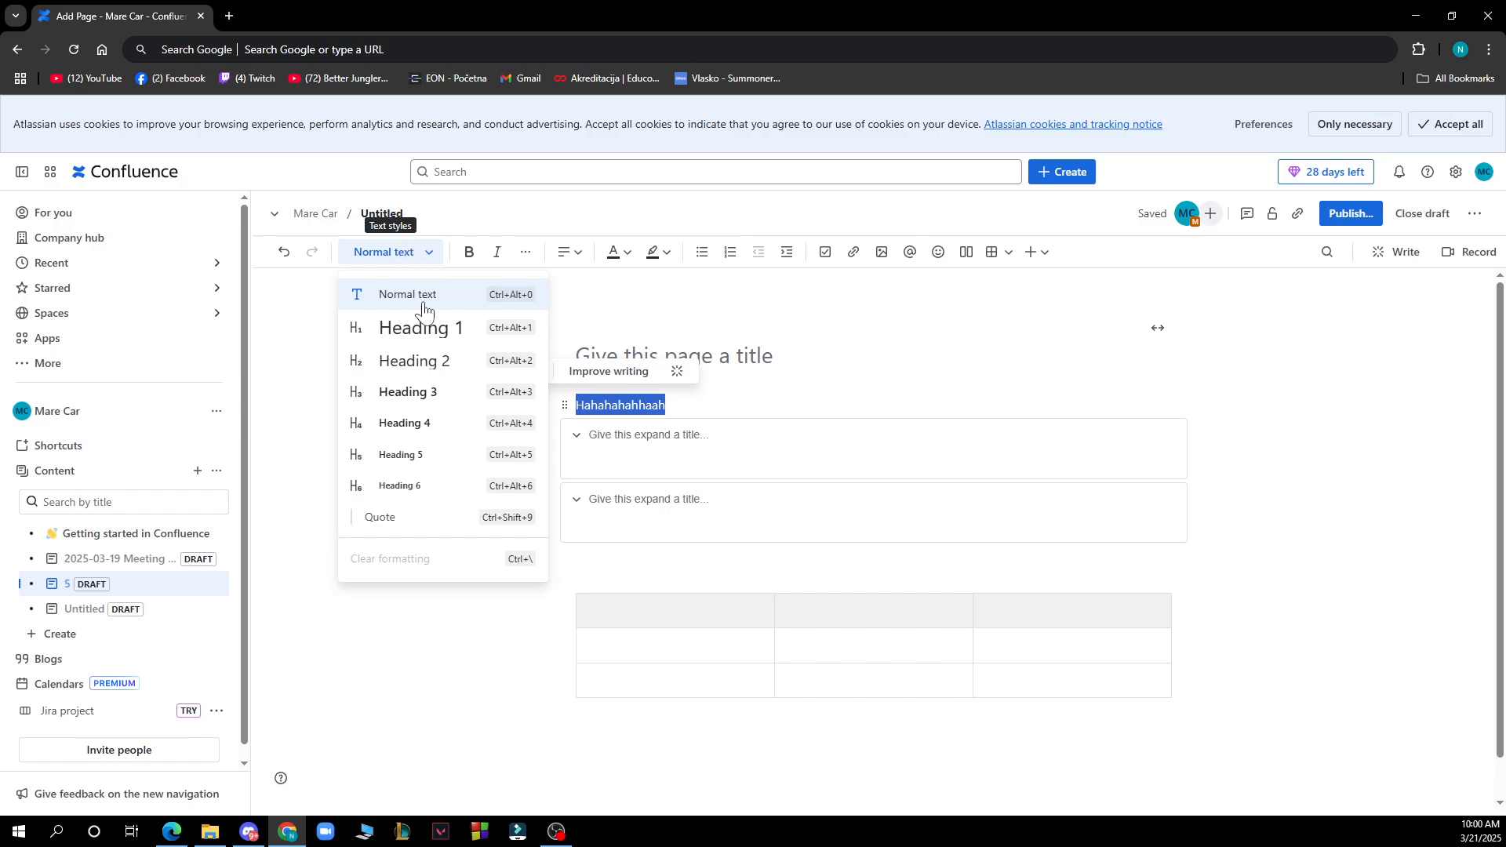
{"action": "left_click", "coordinate": [414, 365]}
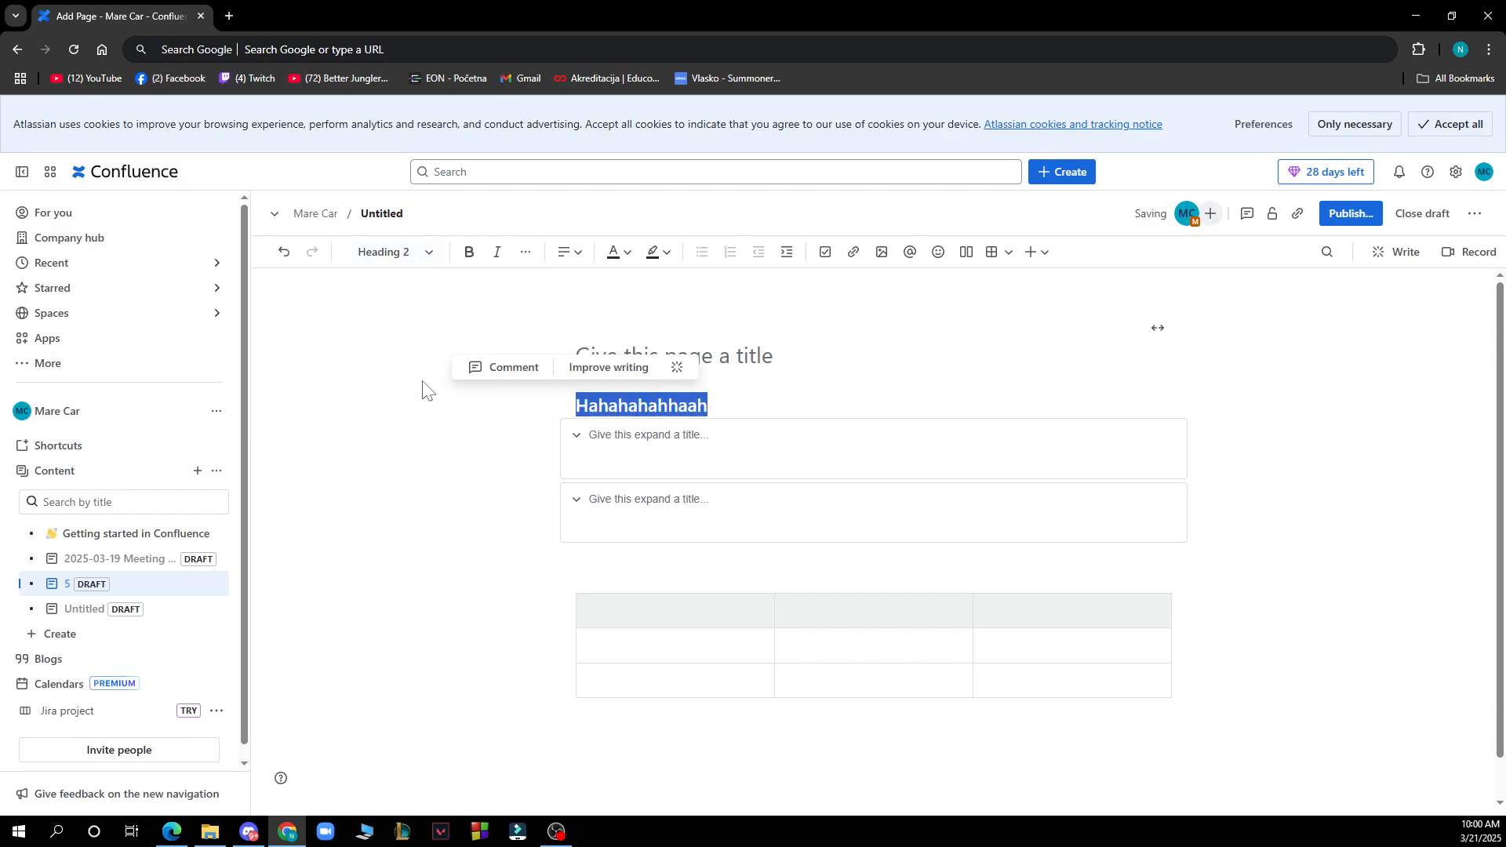
{"action": "left_click", "coordinate": [392, 253]}
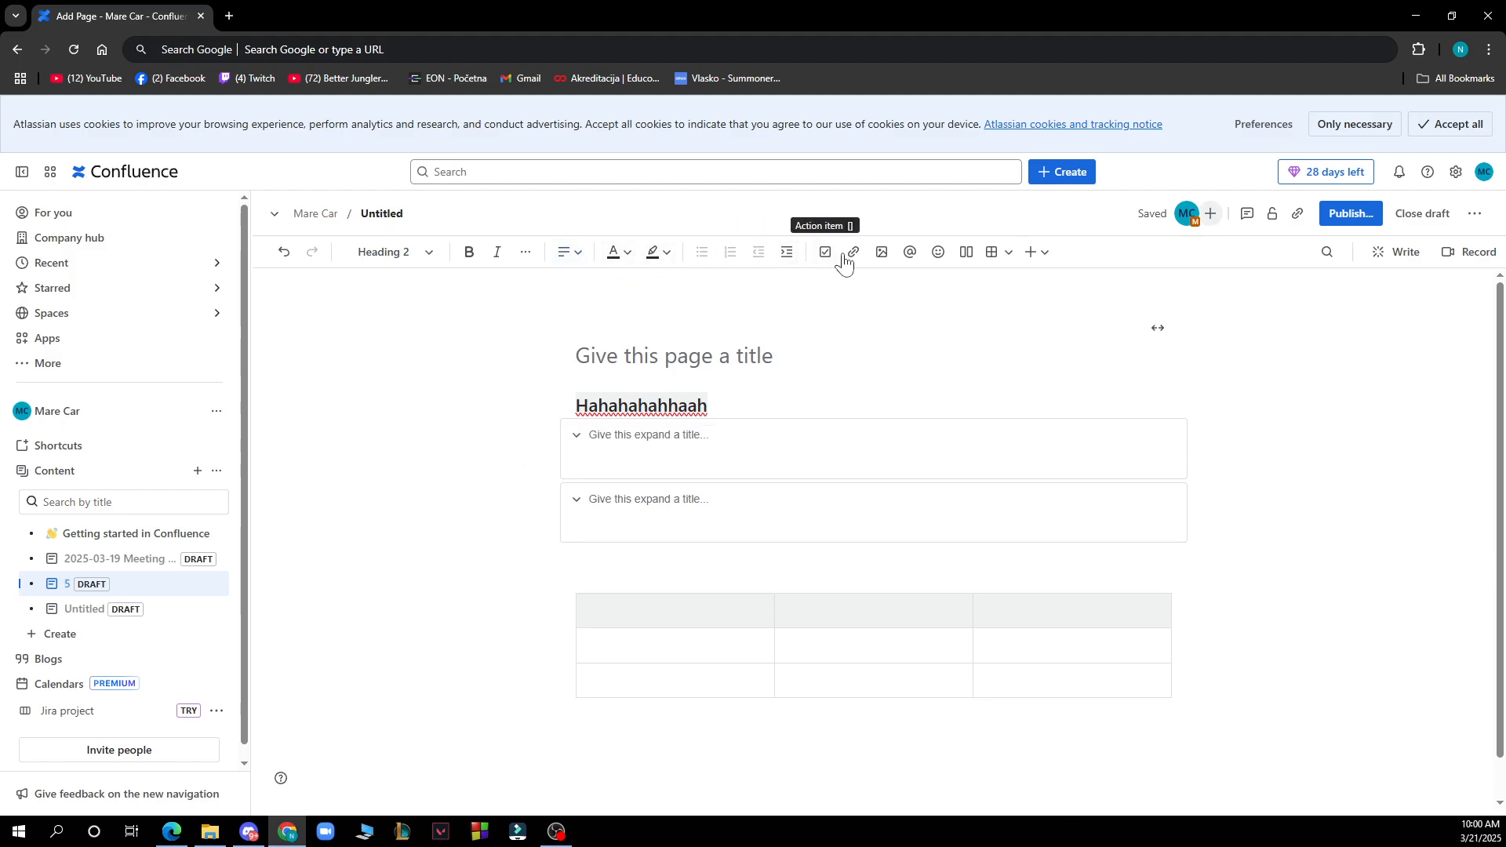
{"action": "mouse_move", "coordinate": [909, 251]}
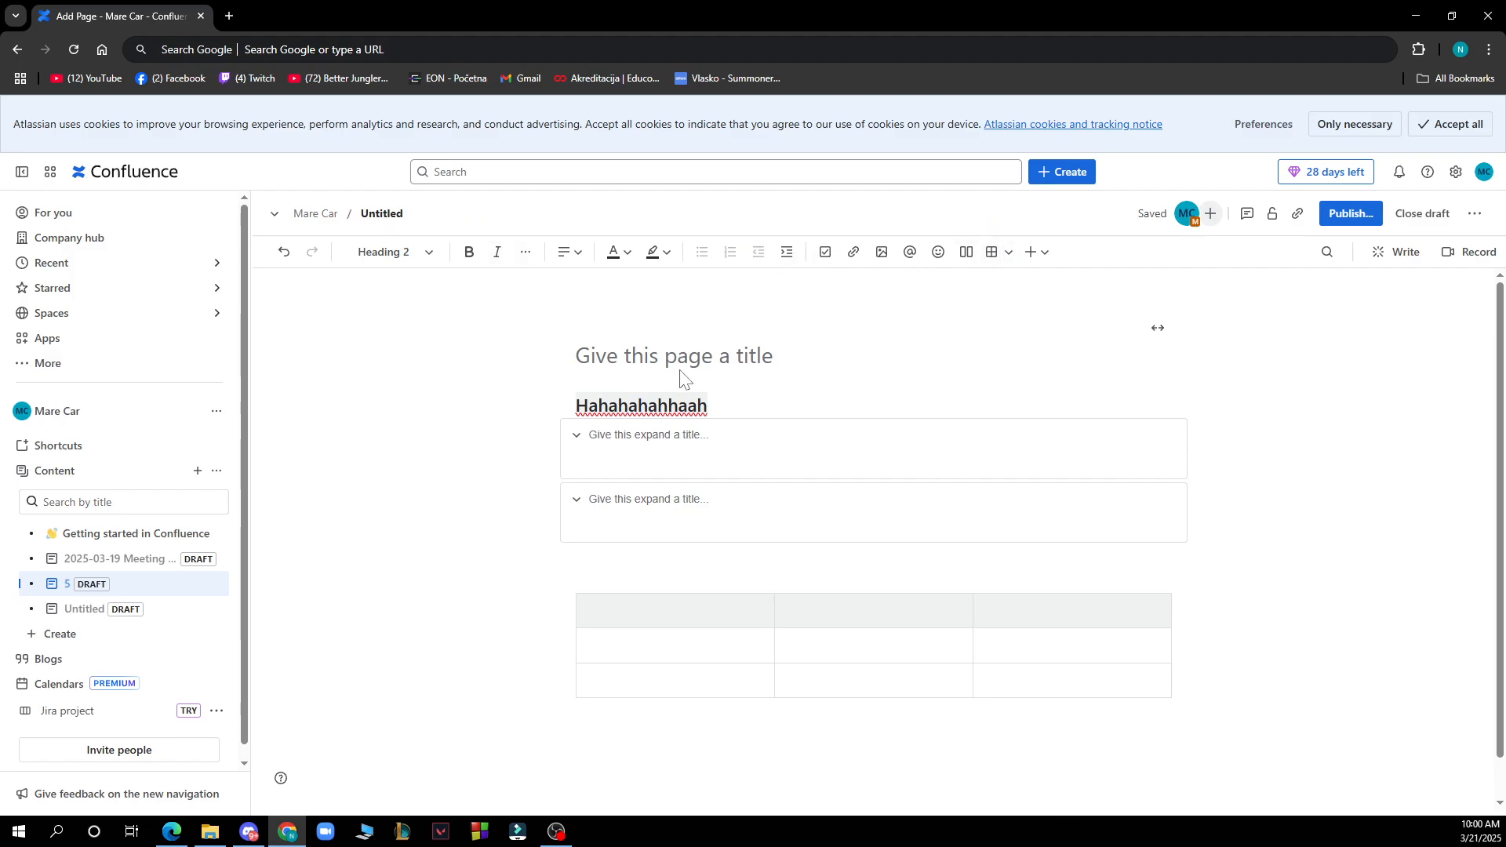
{"action": "left_click", "coordinate": [720, 410]}
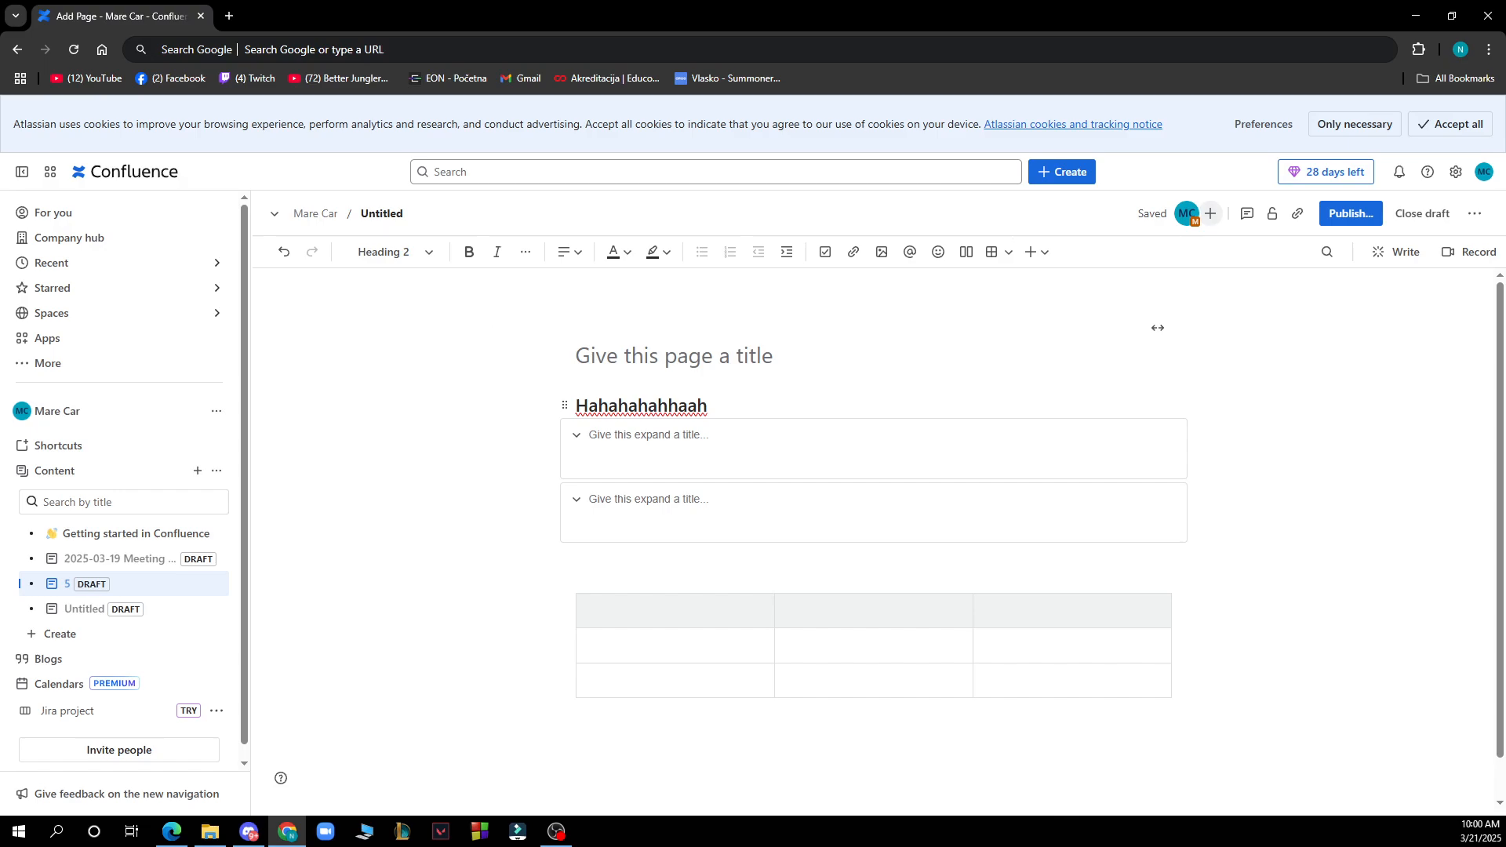
- Delete the 'Hahahahahhaah' heading text and return the caret to the emptied line
{"action": "left_click", "coordinate": [706, 405]}
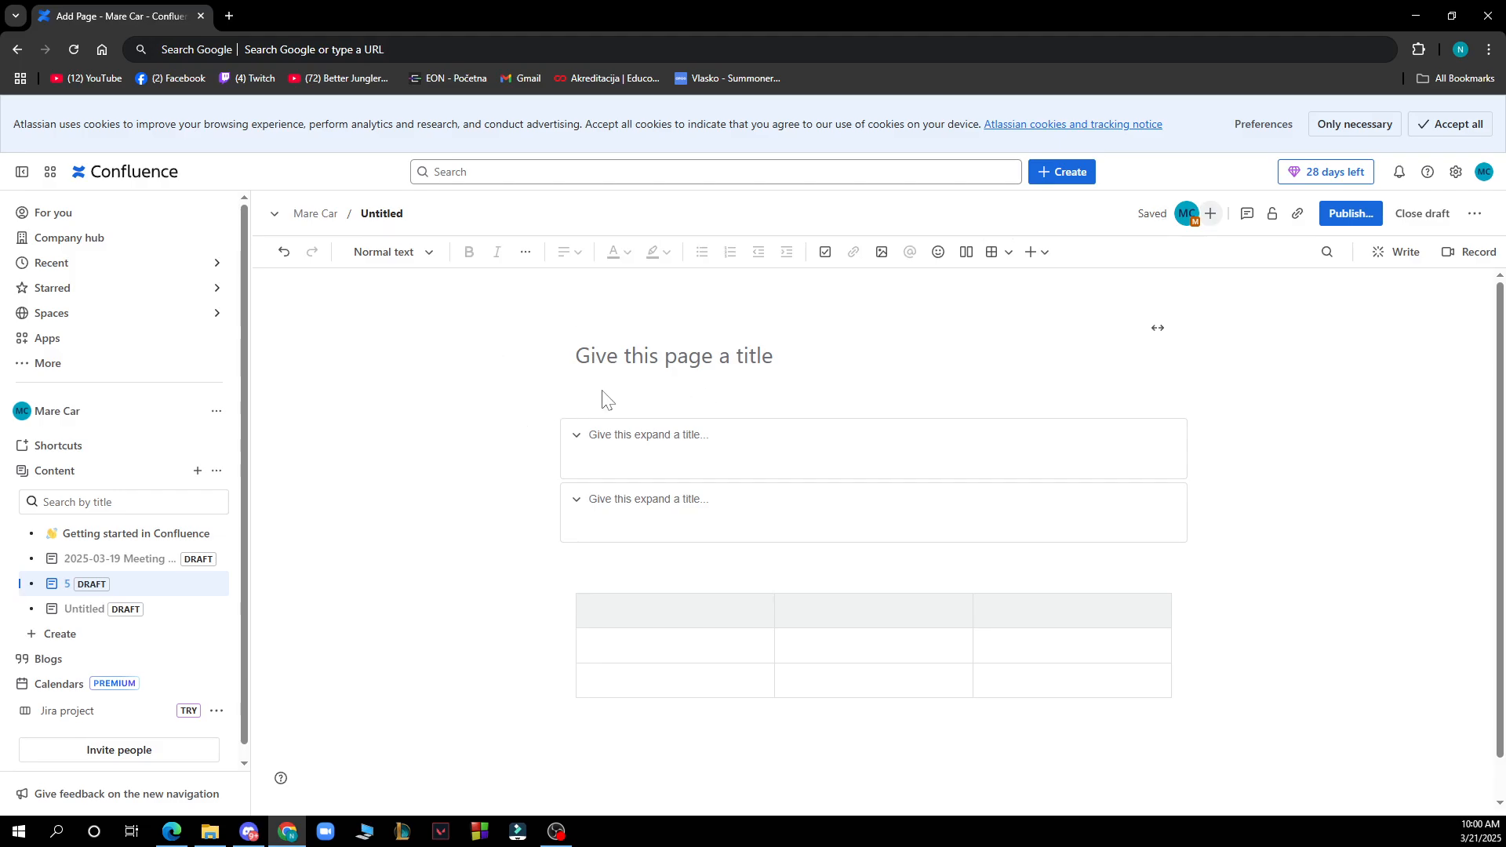
{"action": "left_click", "coordinate": [672, 403]}
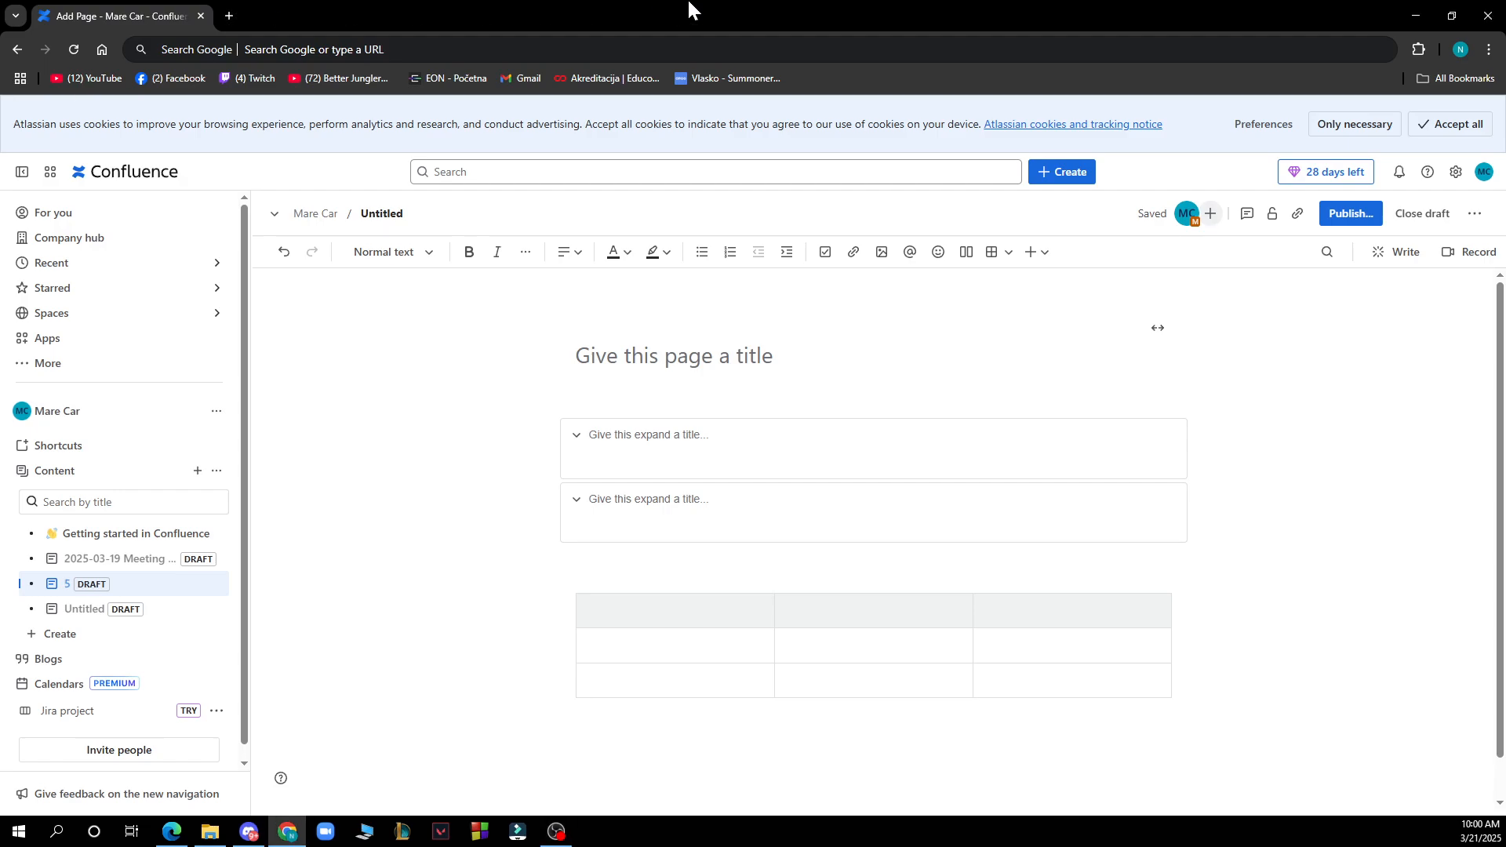
{"action": "left_click", "coordinate": [672, 403]}
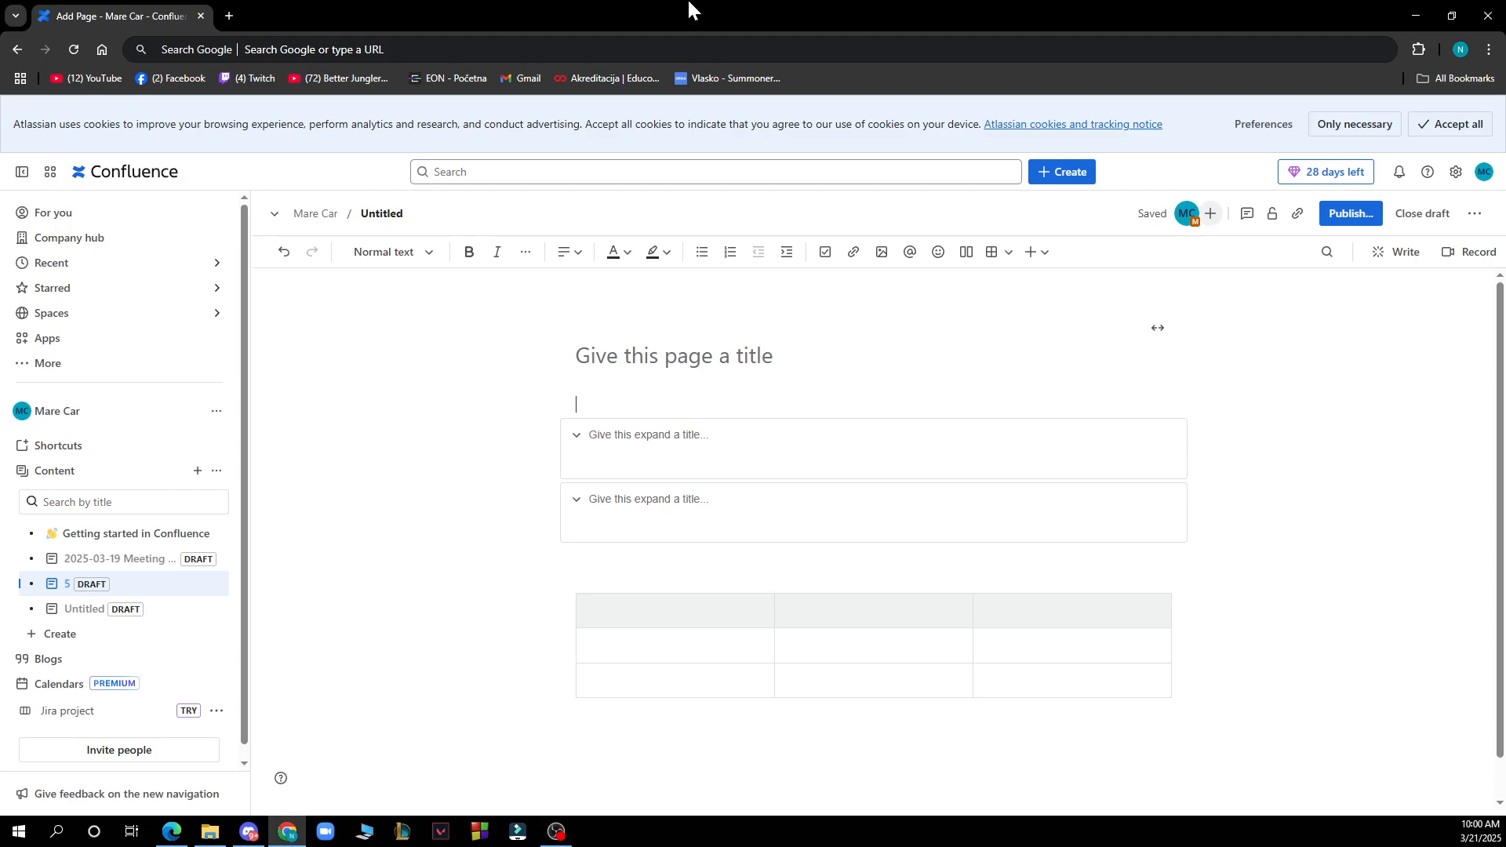